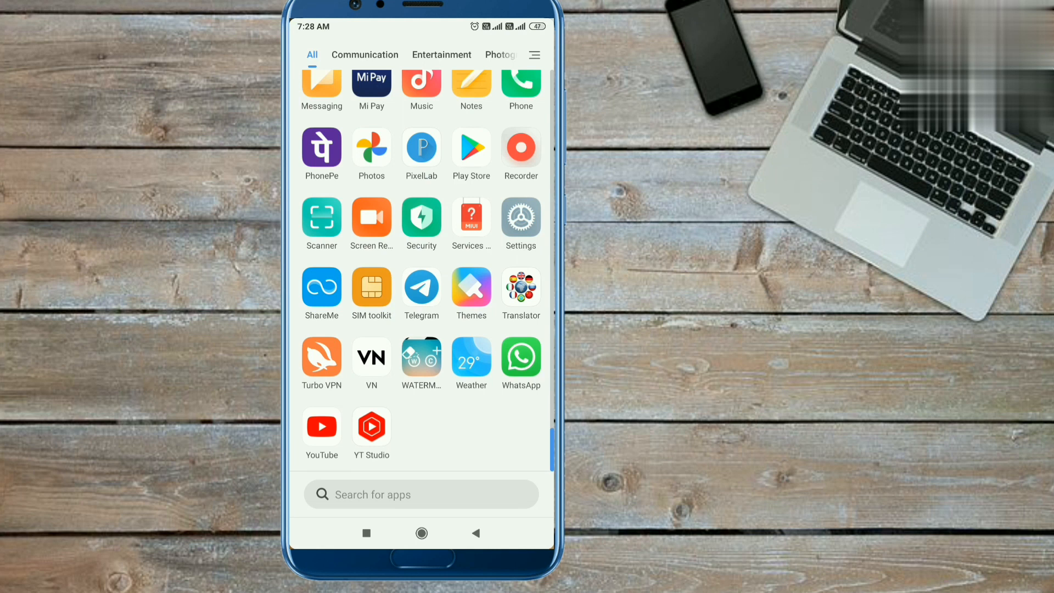
# Launch VN Video Editor from the Android app drawer.
pyautogui.click(371, 357)
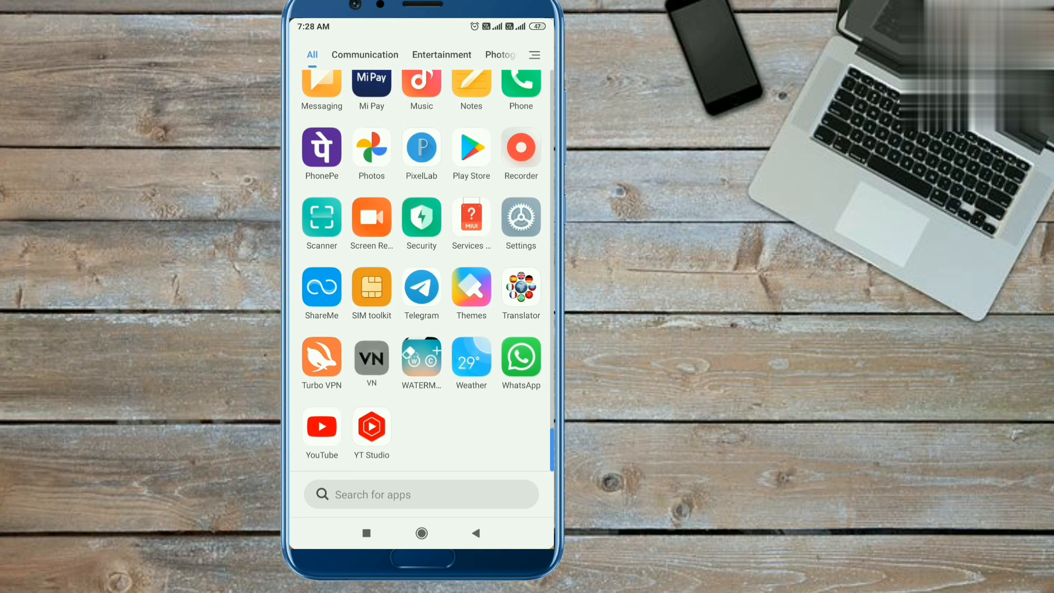
pyautogui.click(371, 359)
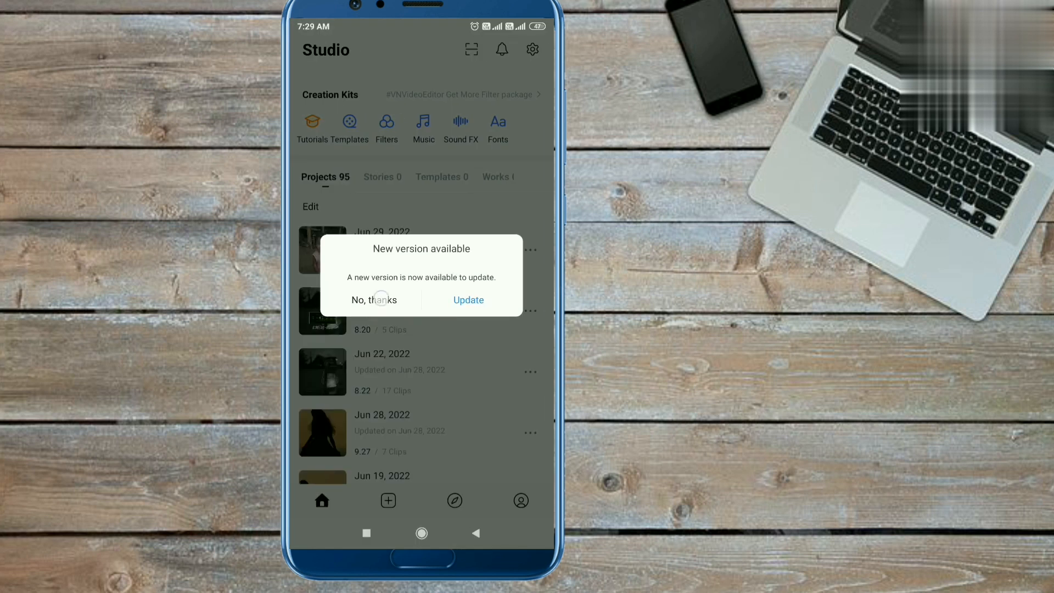
# Decline the new-version update with 'No, thanks' and browse the Projects list.
pyautogui.click(374, 300)
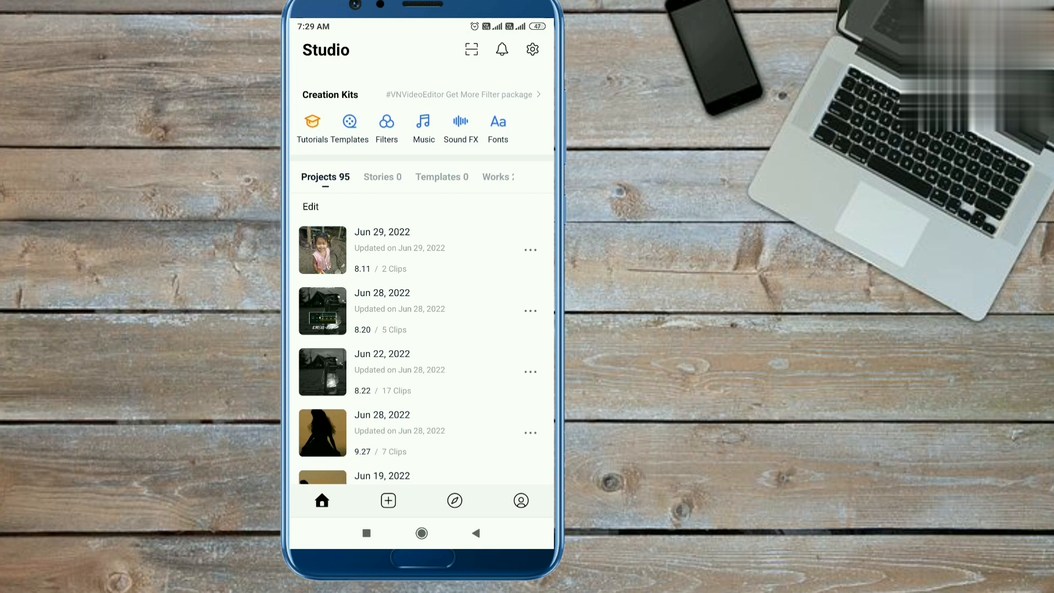
pyautogui.scroll(-3)
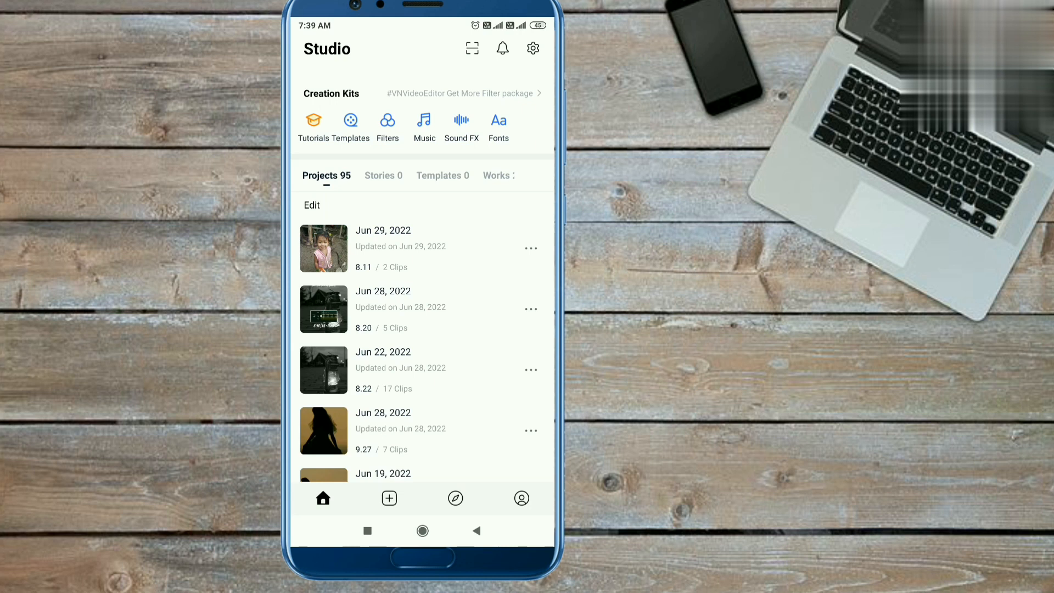
pyautogui.click(389, 499)
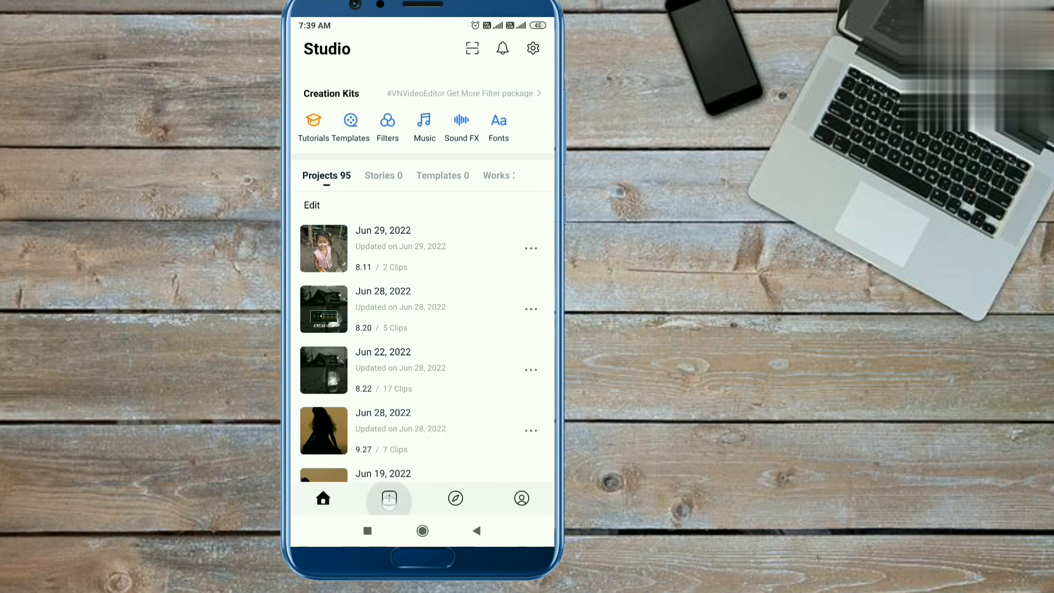
# Create a new project from the photos selected in the gallery.
pyautogui.click(389, 498)
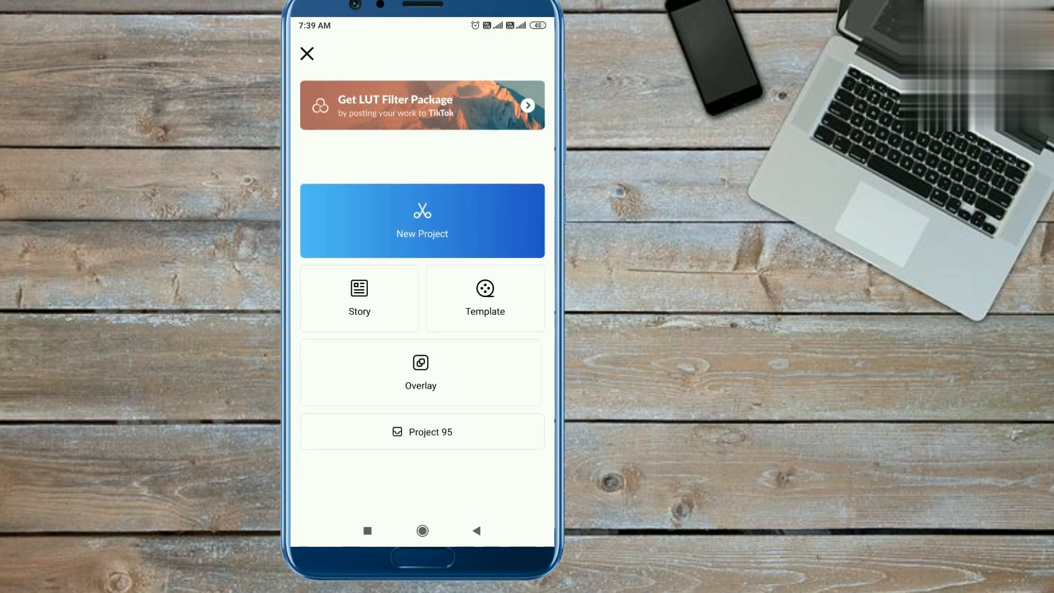
pyautogui.click(422, 221)
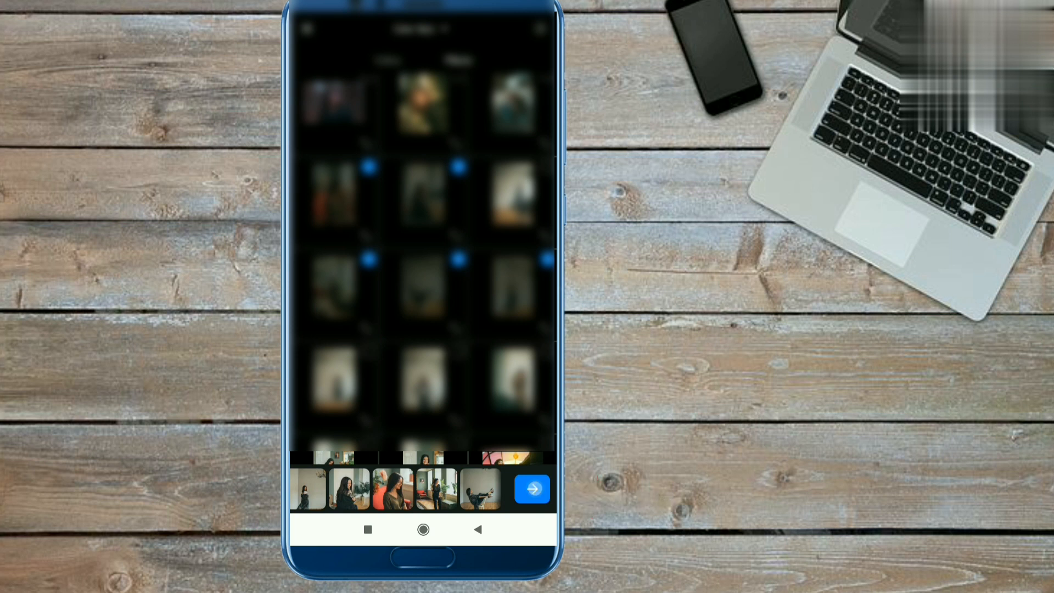
pyautogui.click(532, 489)
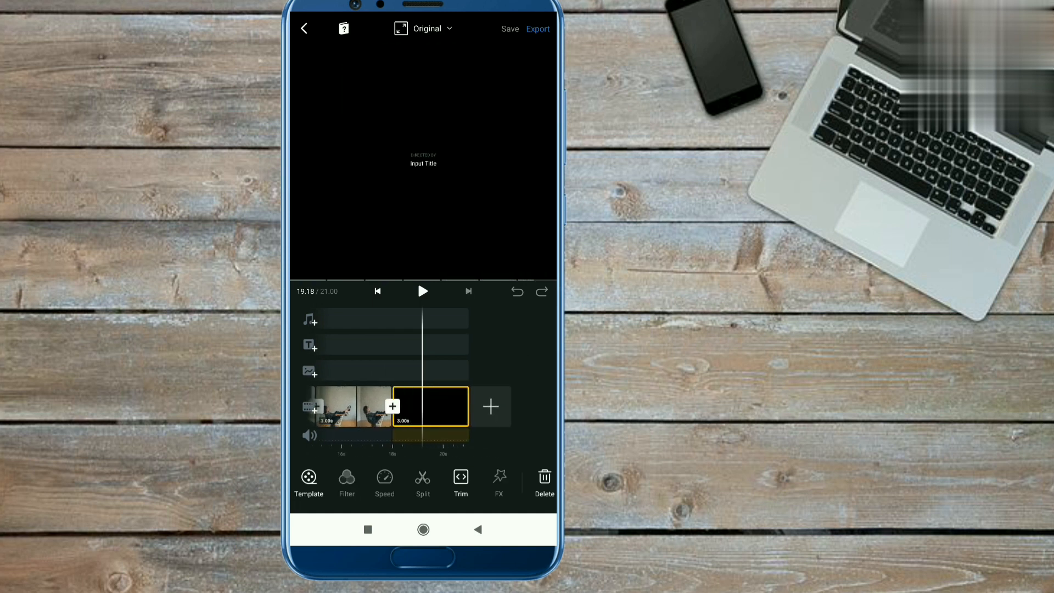
# Switch the project to a 9:16 portrait frame and bring up the audio choices.
pyautogui.click(429, 406)
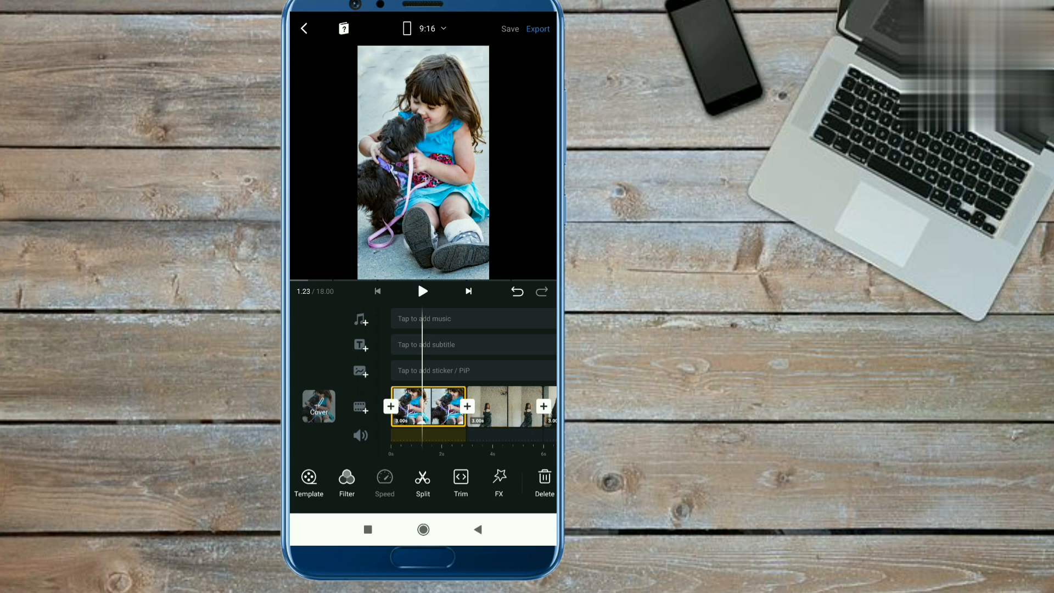
pyautogui.click(362, 320)
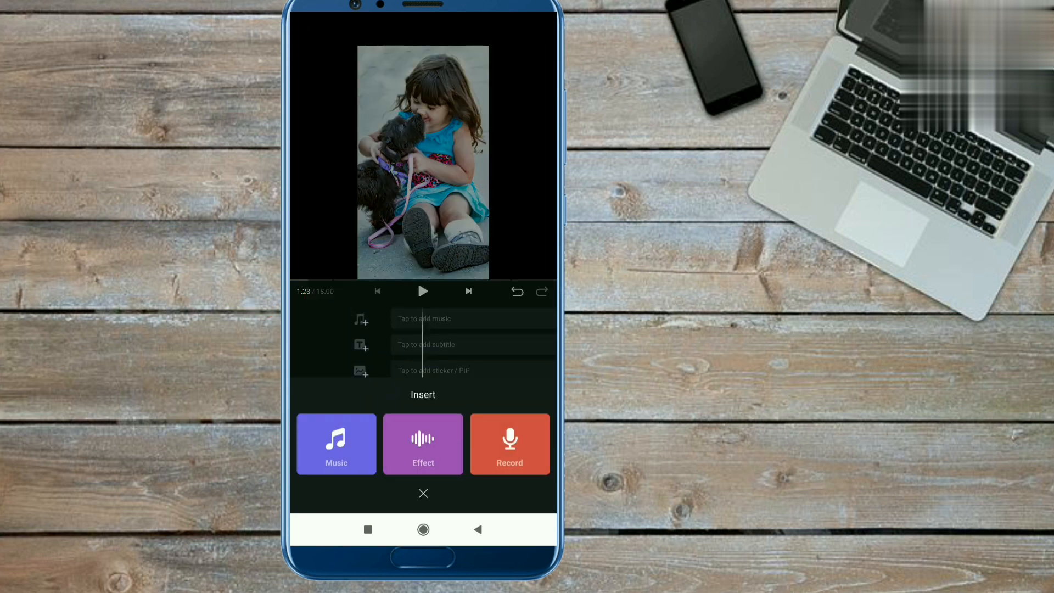
# Import a 14-second song into My Music and add it as background music.
pyautogui.click(336, 444)
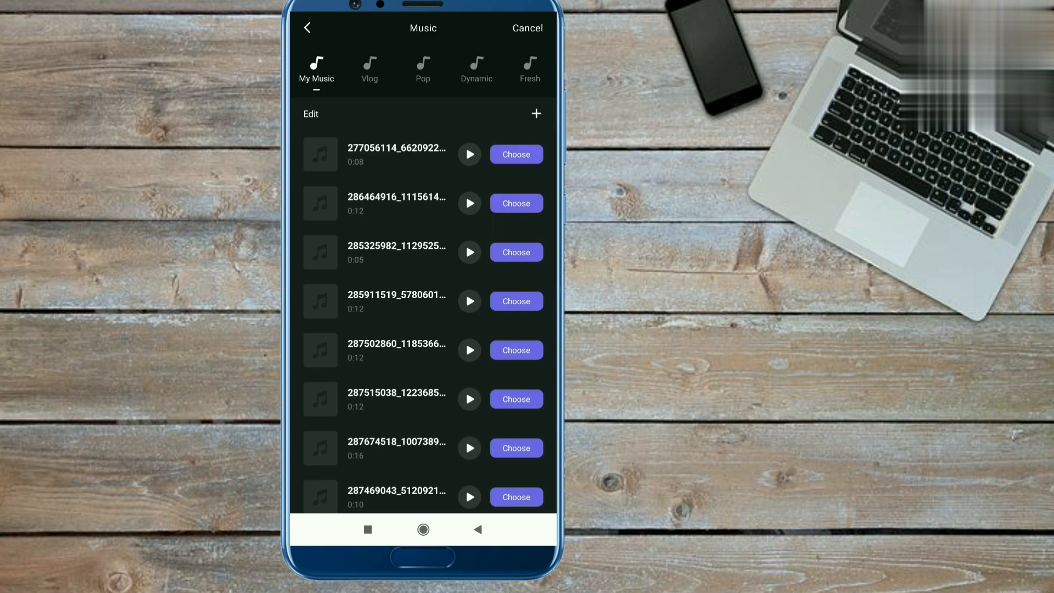
pyautogui.click(536, 113)
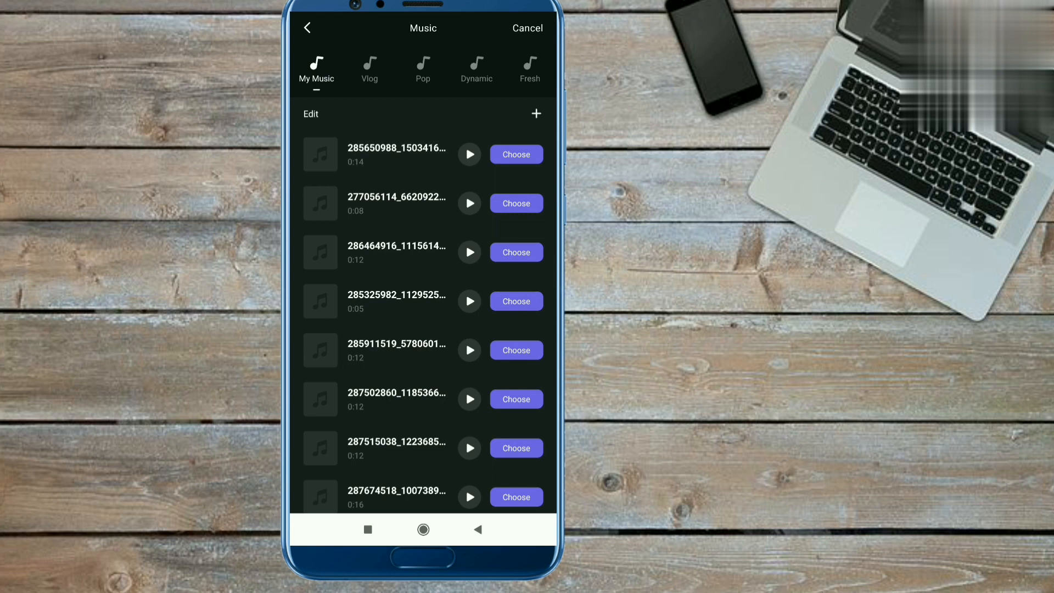
pyautogui.click(516, 154)
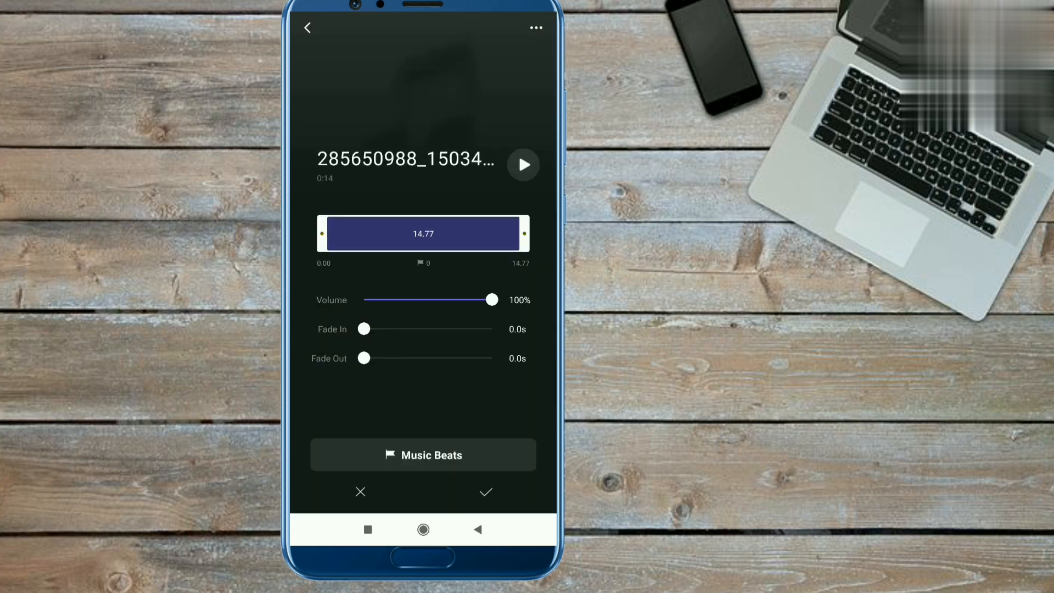
pyautogui.click(485, 492)
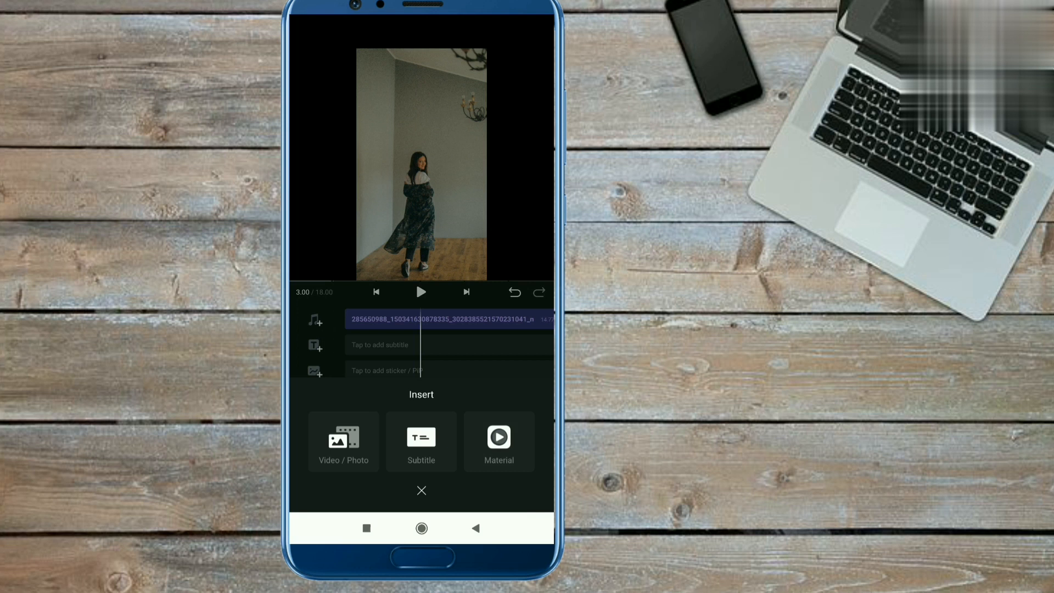
# Add a black 3-second Material clip after the childhood photo.
pyautogui.click(500, 441)
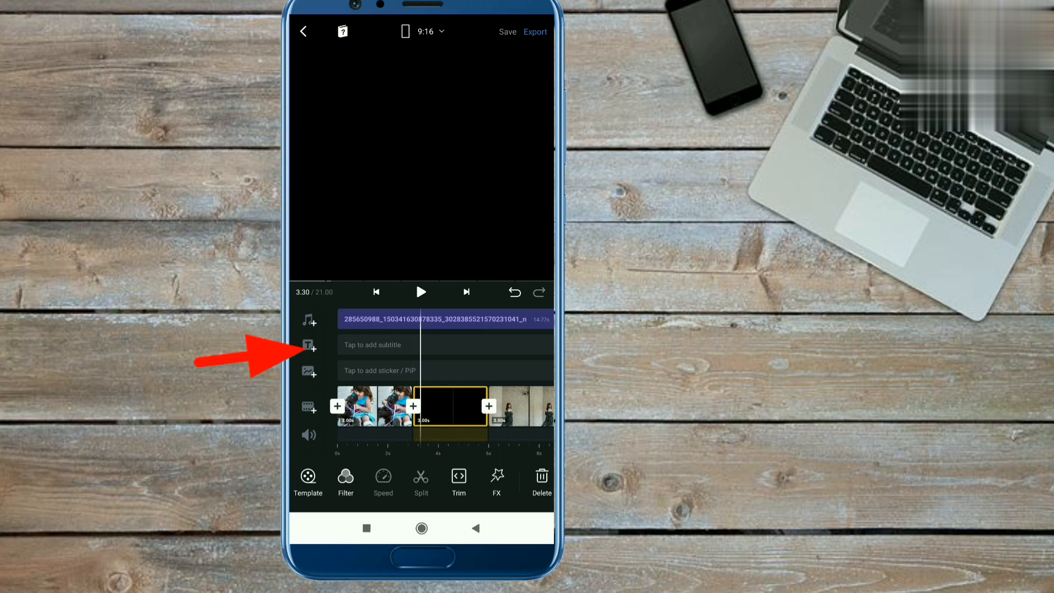
# Add a plain text caption reading 'wait a minute who are you' over the black clip.
pyautogui.click(310, 344)
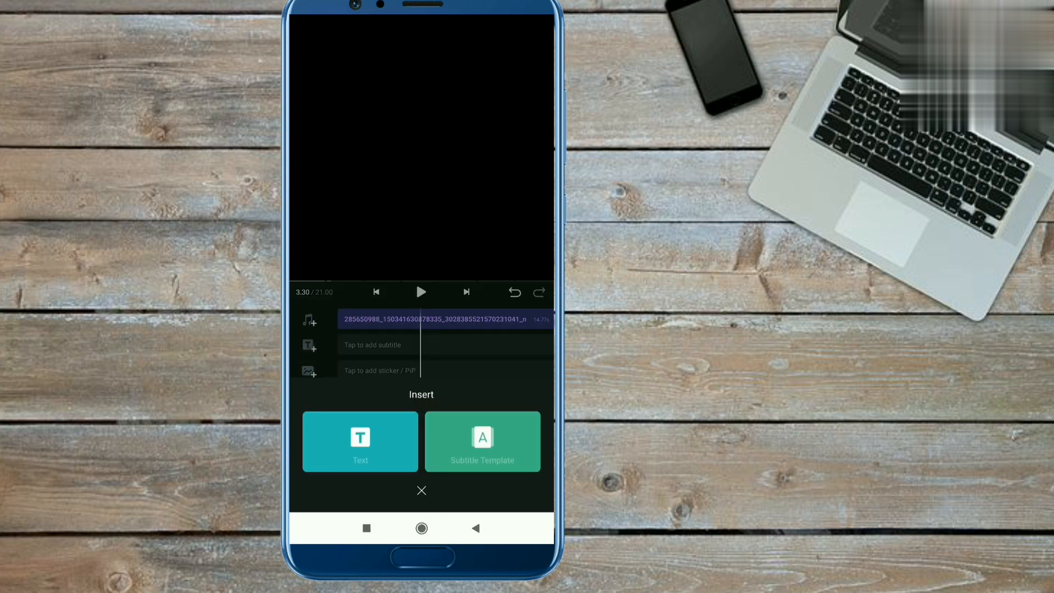
pyautogui.click(360, 441)
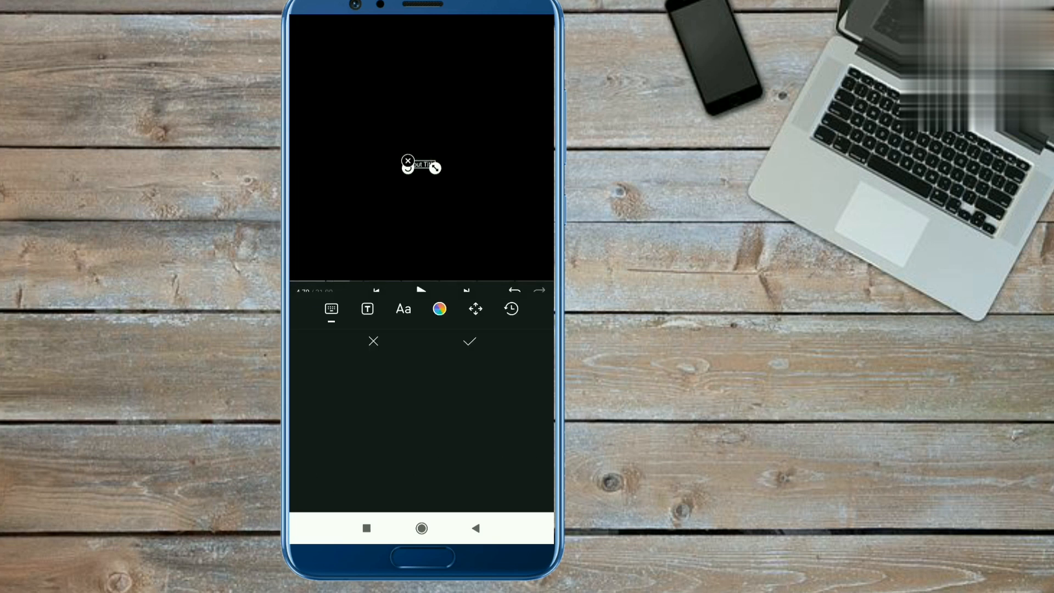
pyautogui.click(331, 308)
pyautogui.write('Wait a minute')
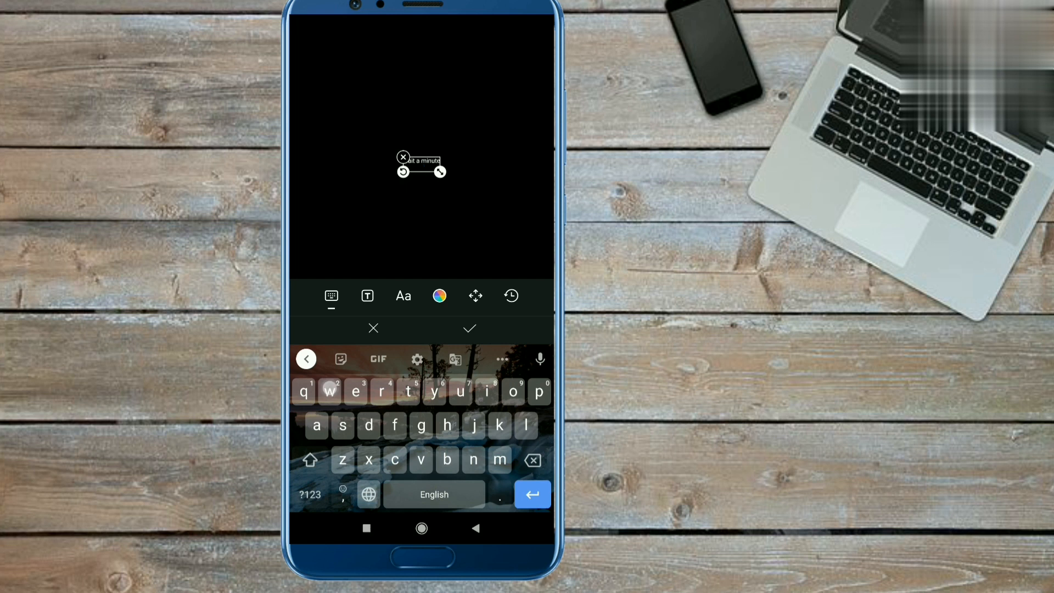
pyautogui.write('who are yo')
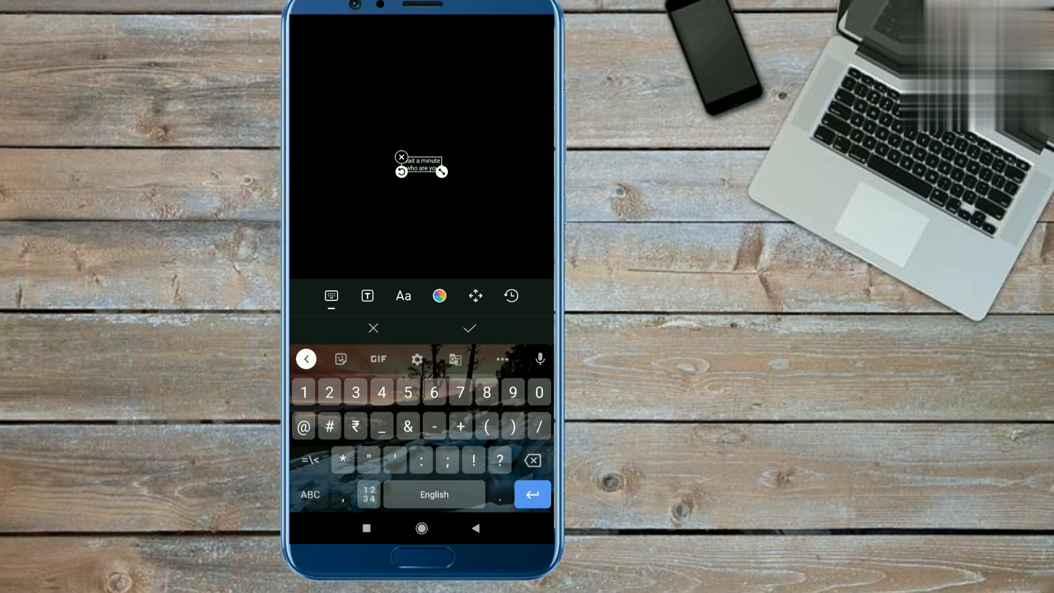
# Style the caption in the OleoScript font with white text.
pyautogui.click(402, 296)
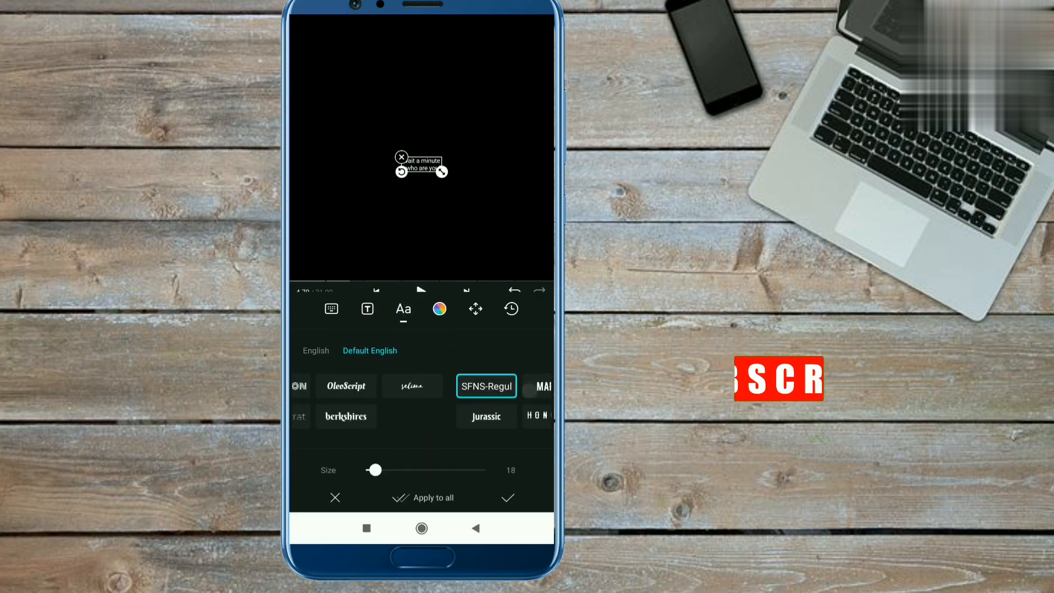
pyautogui.click(347, 386)
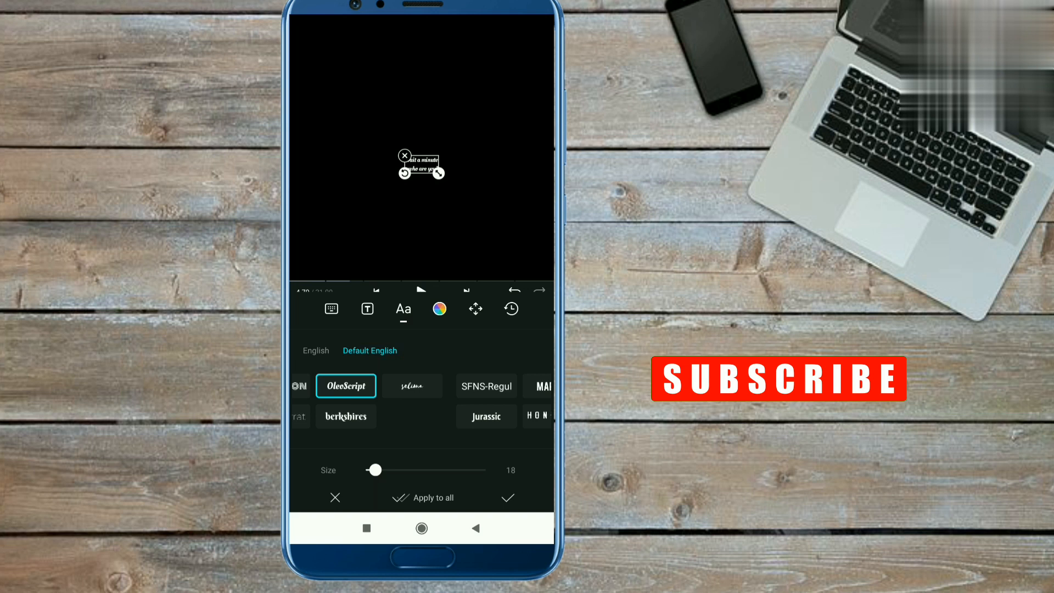
pyautogui.click(440, 308)
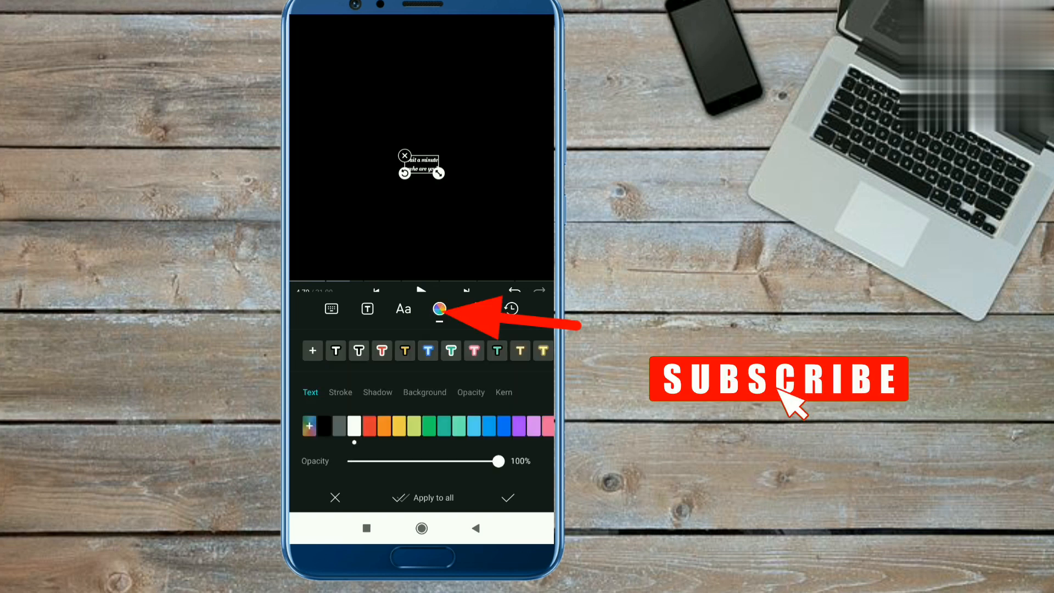
pyautogui.click(440, 309)
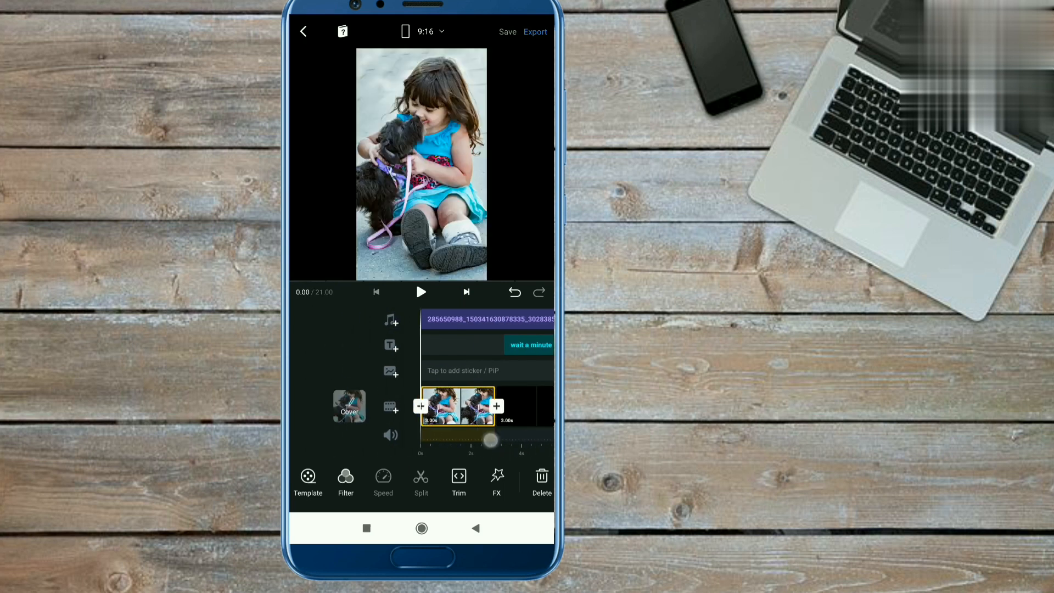
# Select the black text card and preview the transition past it.
pyautogui.click(421, 291)
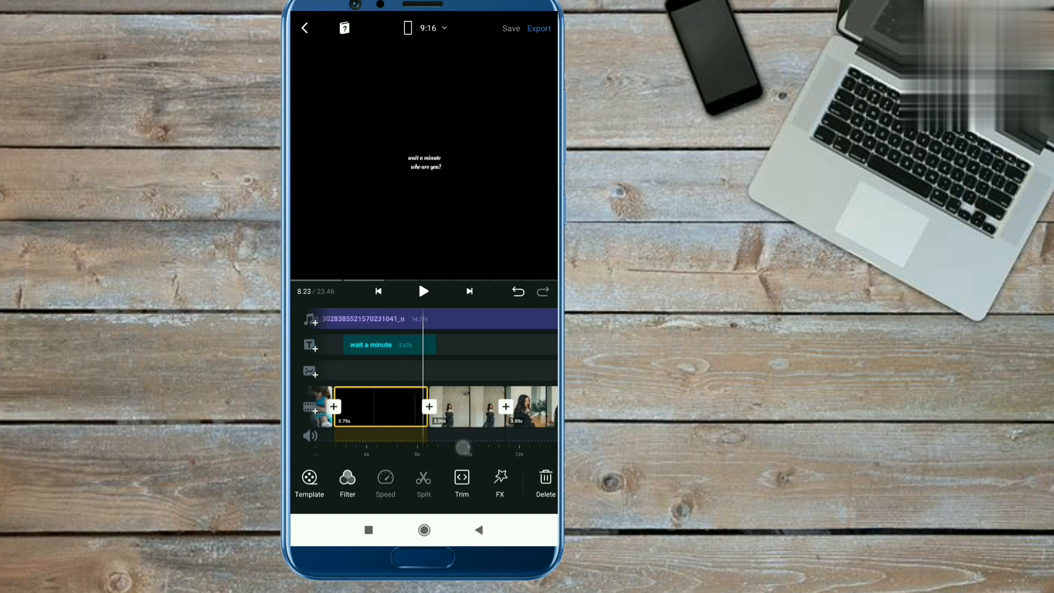
pyautogui.click(423, 291)
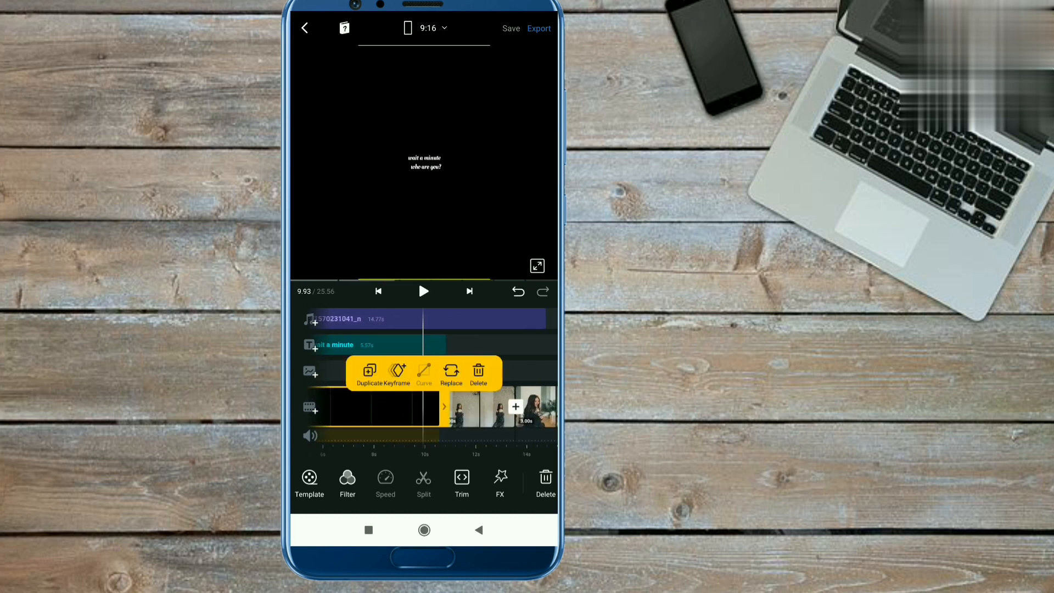
pyautogui.click(423, 291)
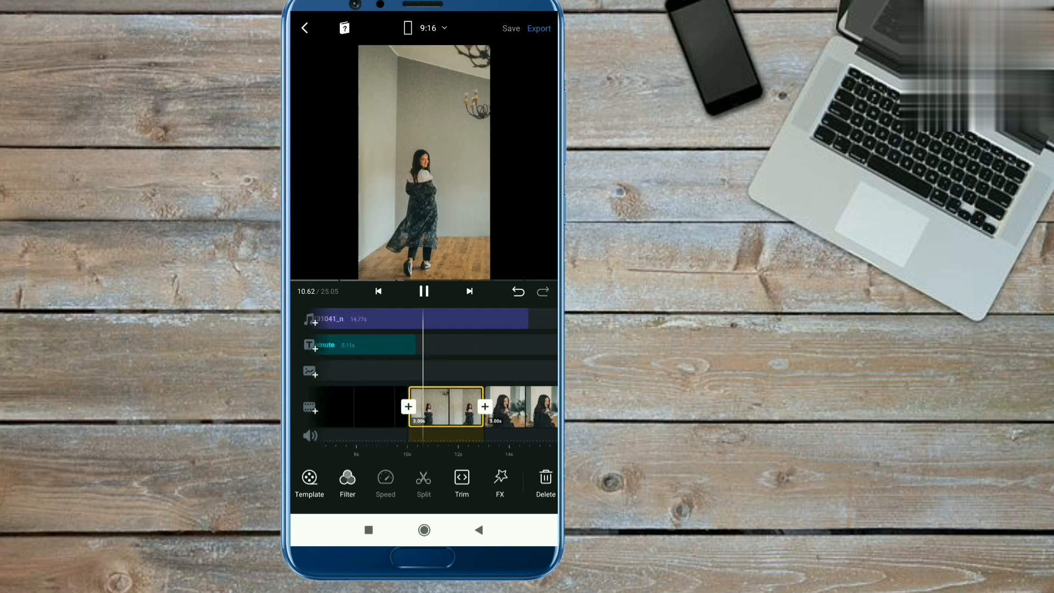
pyautogui.click(356, 344)
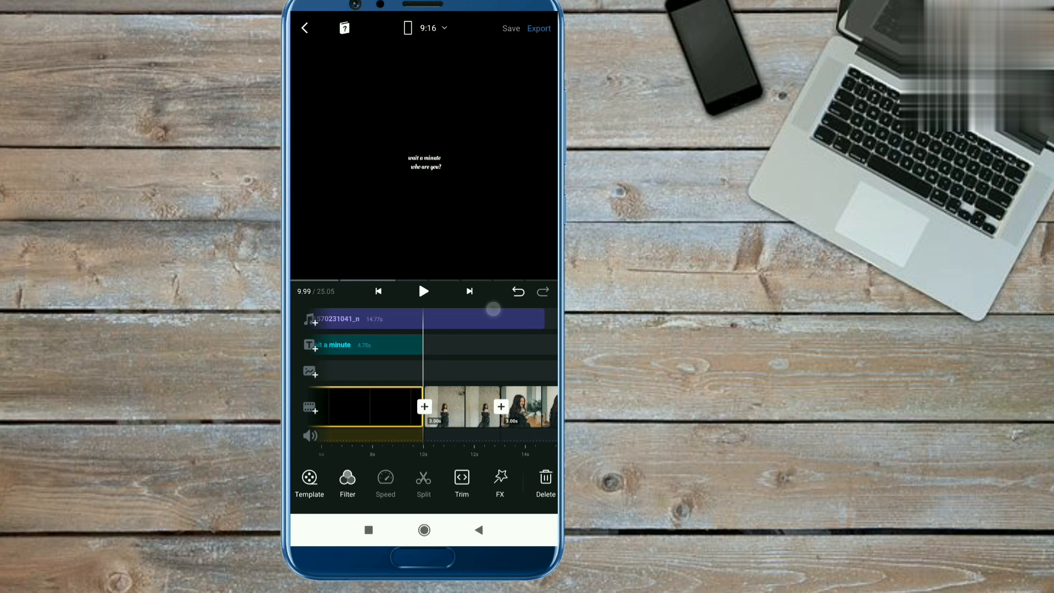
pyautogui.click(423, 291)
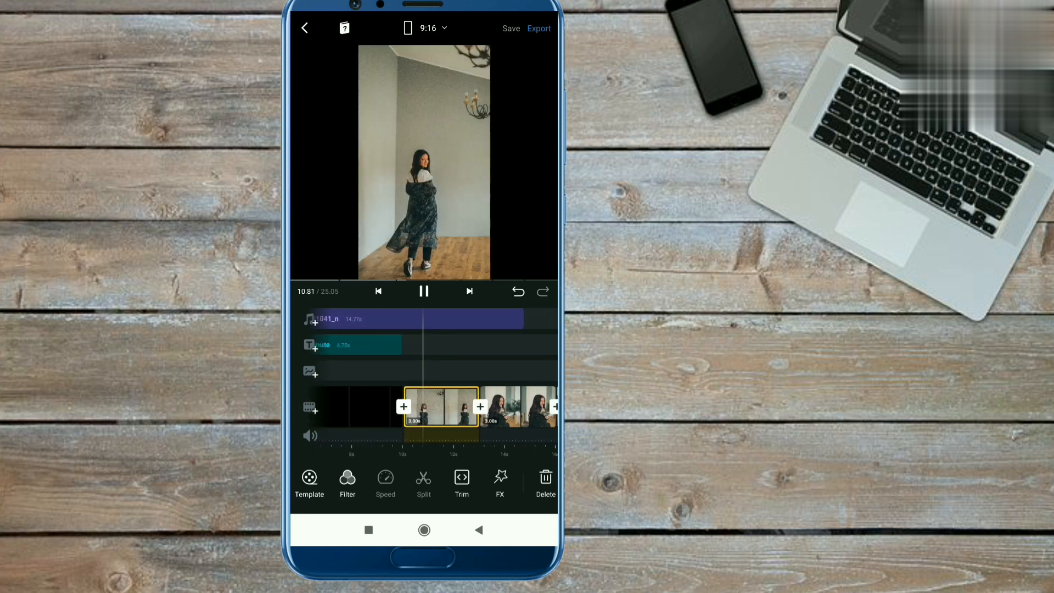
# Trim the first adult photo to about 0.6 seconds and preview the quick cut.
pyautogui.click(423, 478)
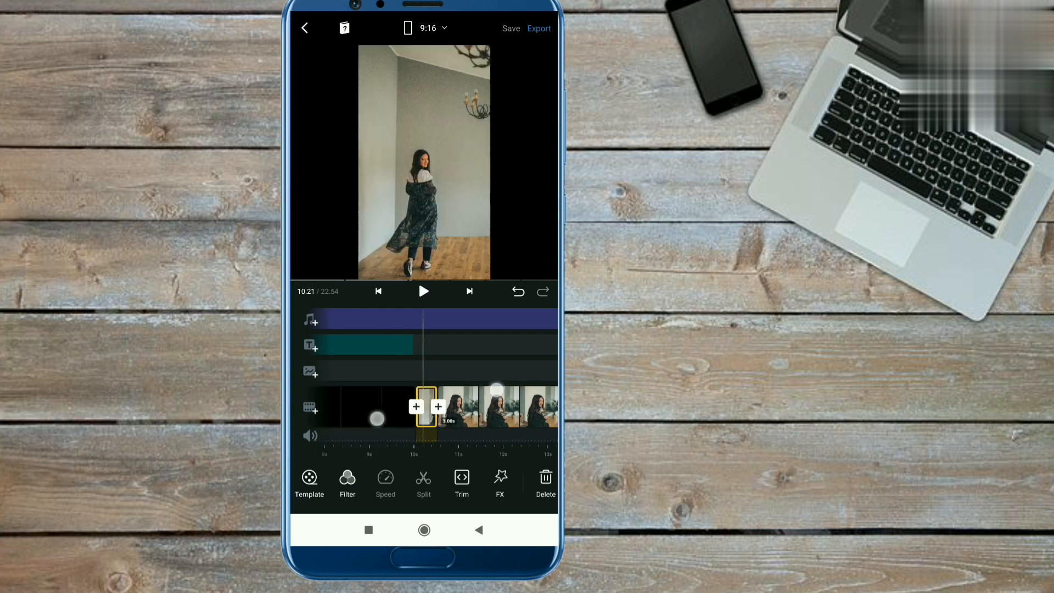
pyautogui.click(438, 407)
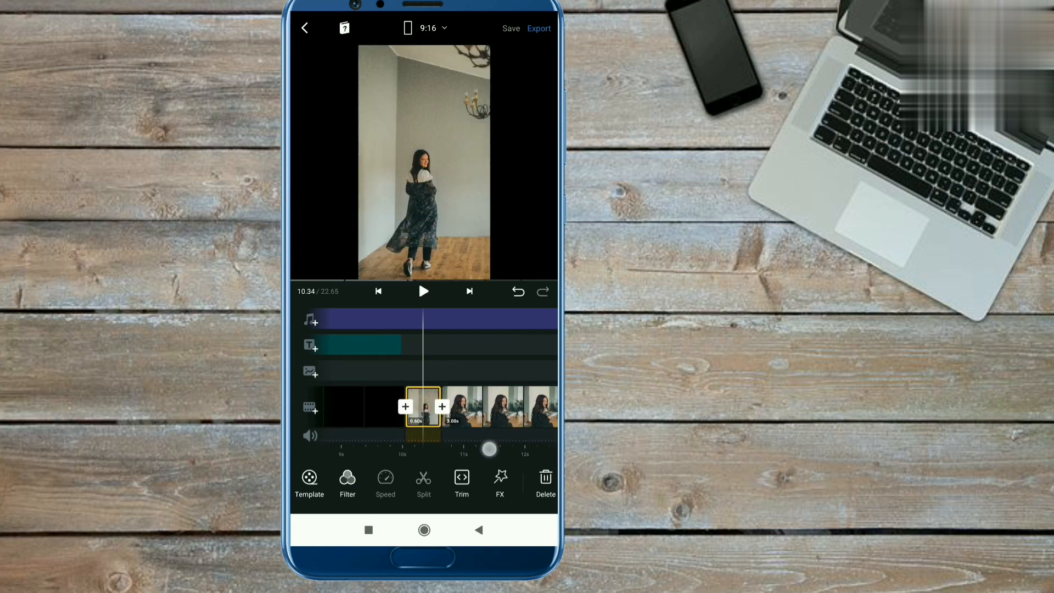
pyautogui.click(420, 407)
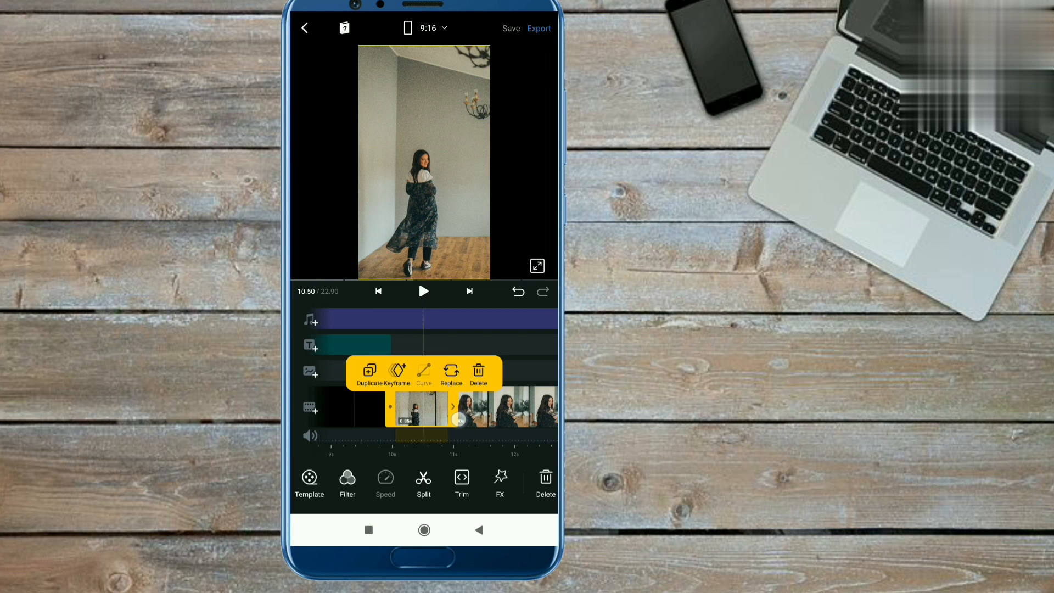
pyautogui.click(424, 292)
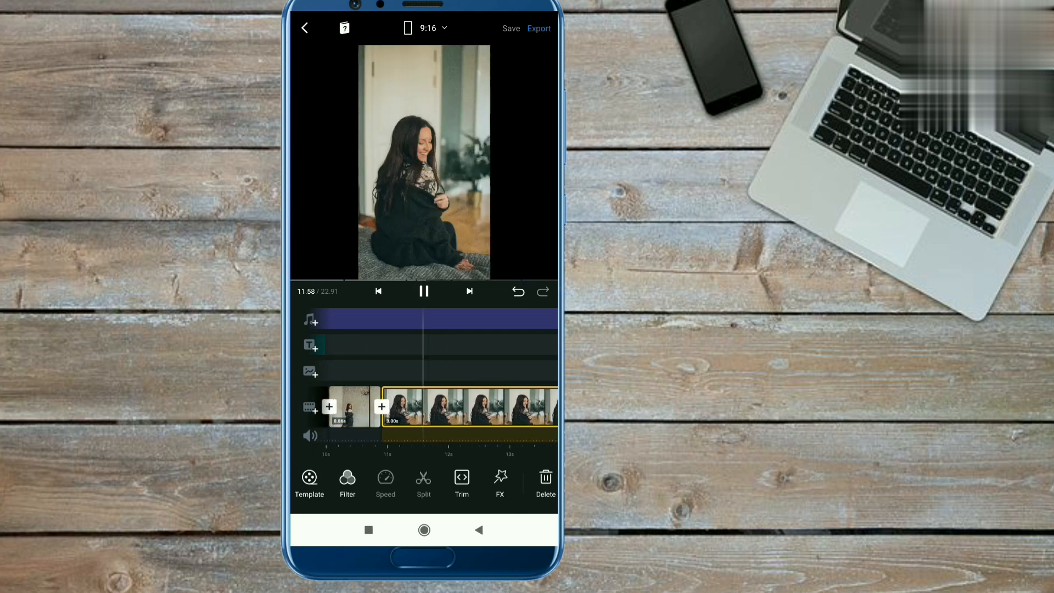
pyautogui.click(404, 409)
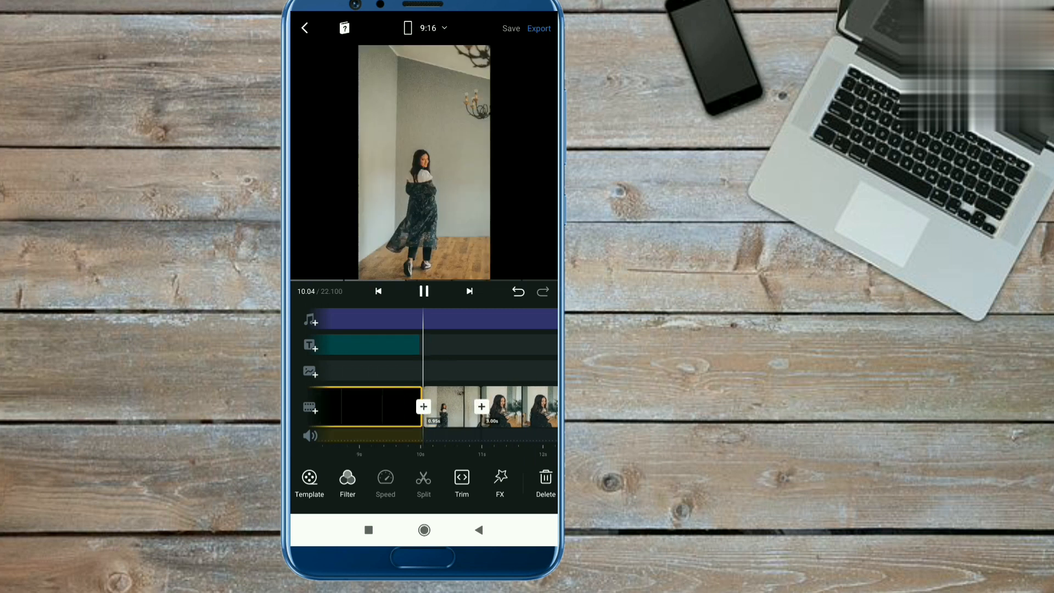
# Shorten the next two adult photos to brief flashes, bringing the reel to about 14.77 seconds.
pyautogui.click(423, 482)
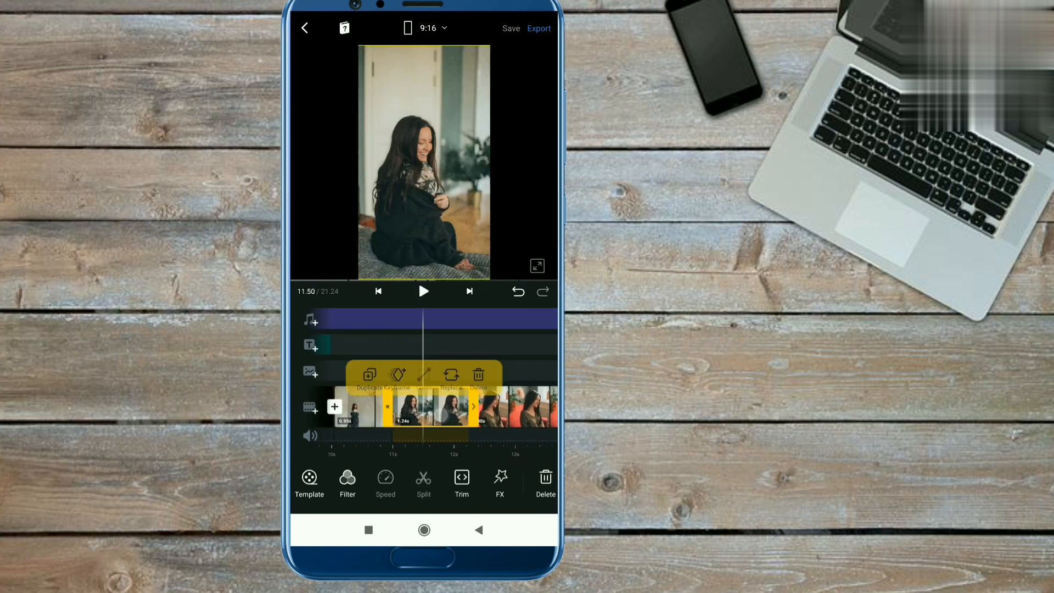
pyautogui.click(423, 291)
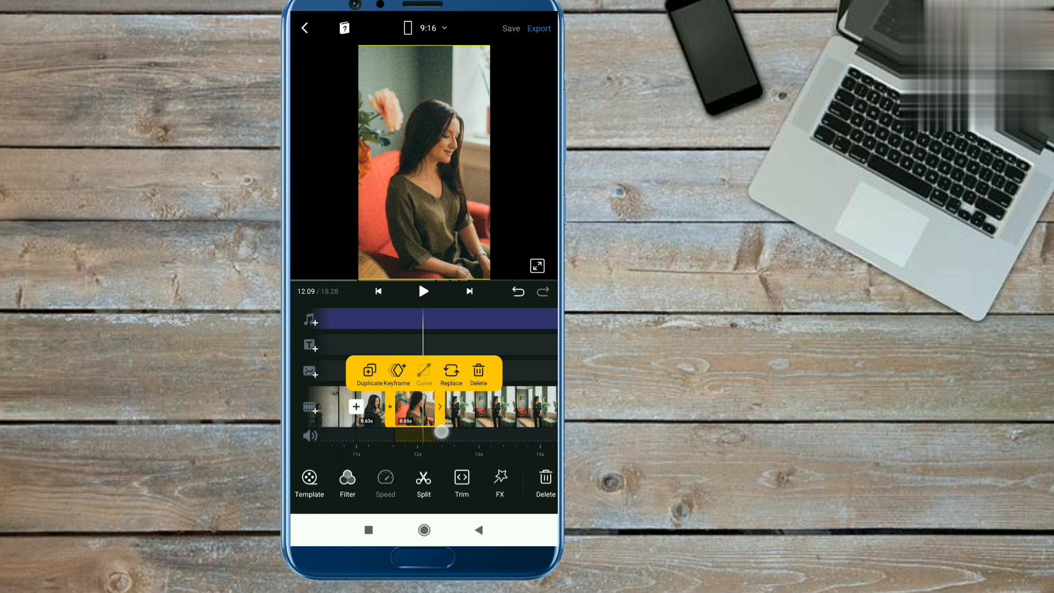
pyautogui.click(423, 292)
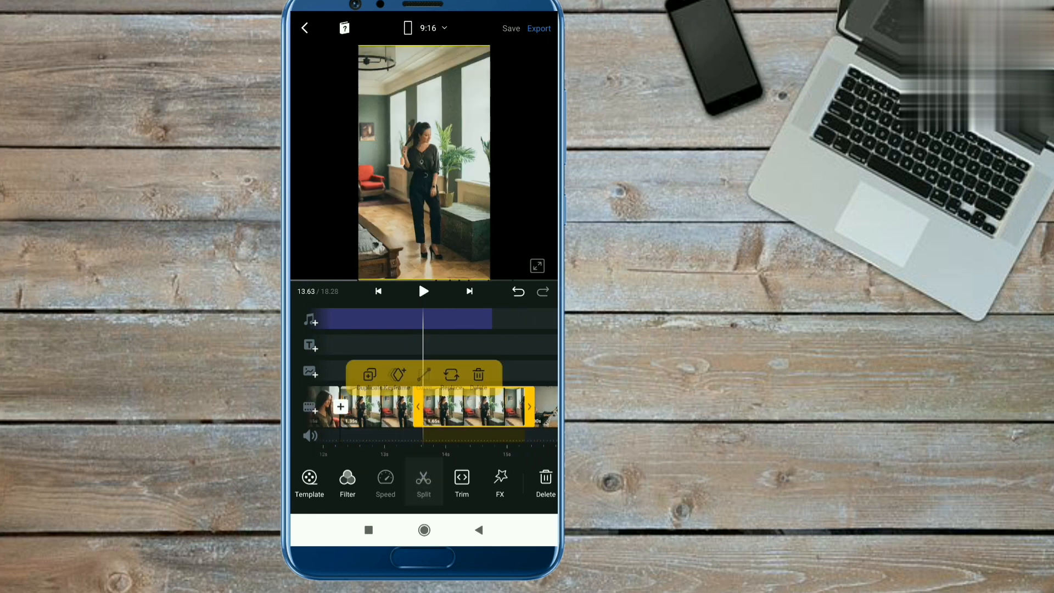
pyautogui.click(423, 292)
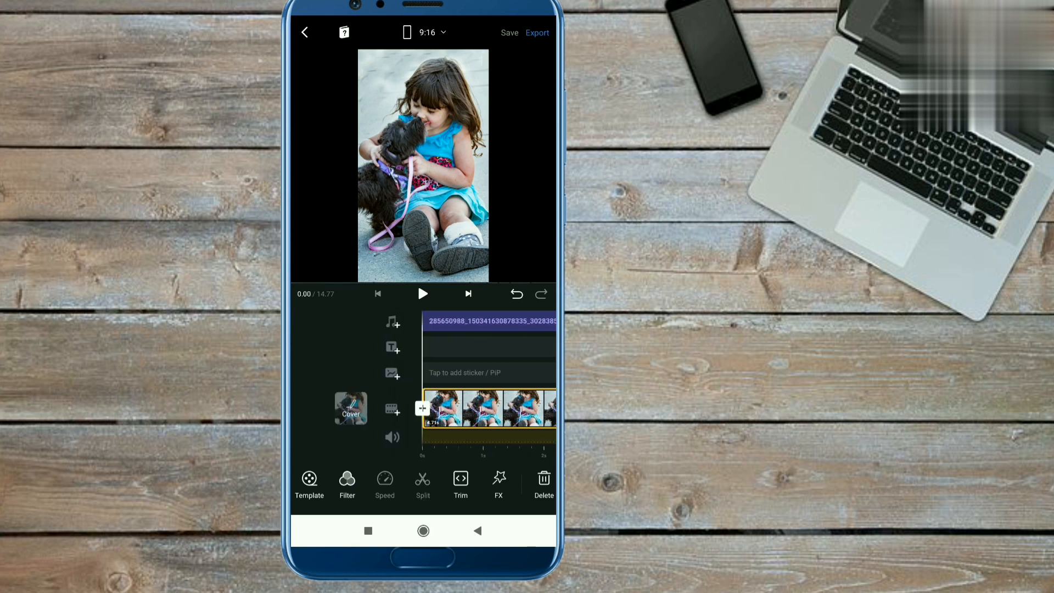
# Export the reel at 1080p and 30 FPS and save it to the album.
pyautogui.click(536, 32)
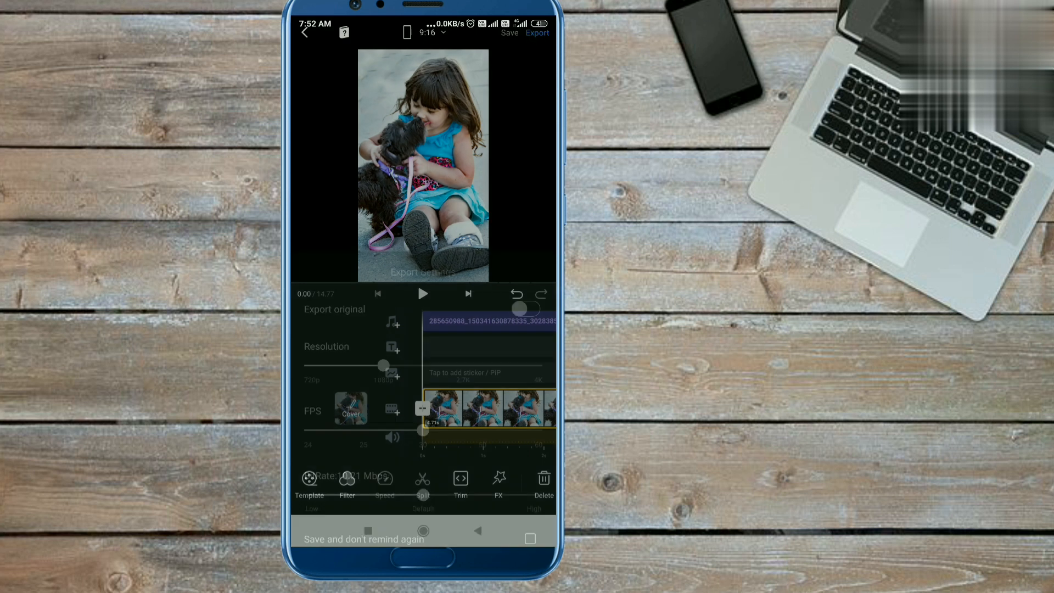
pyautogui.click(537, 32)
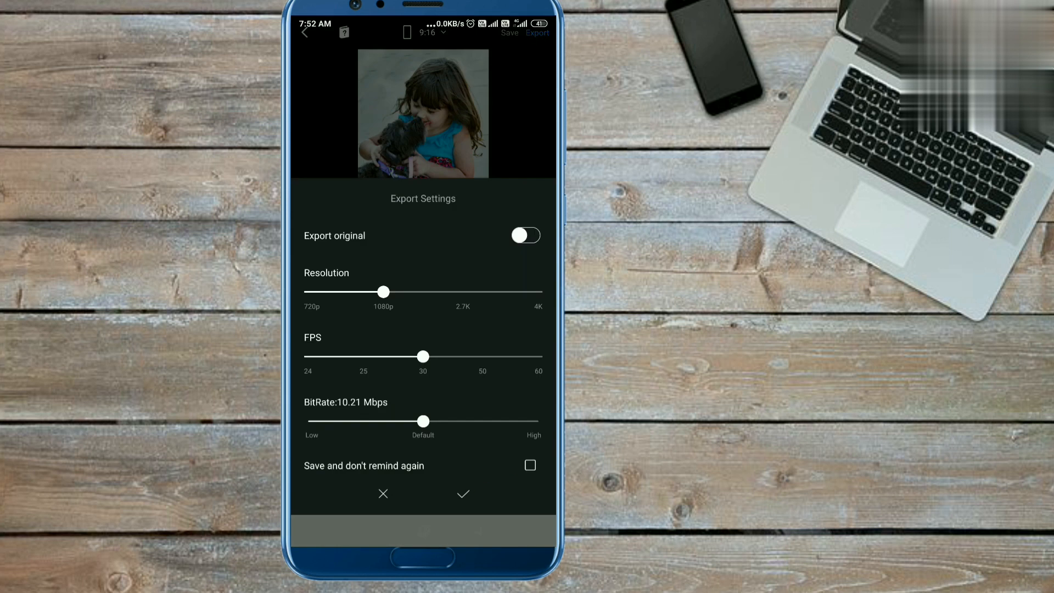
pyautogui.click(462, 494)
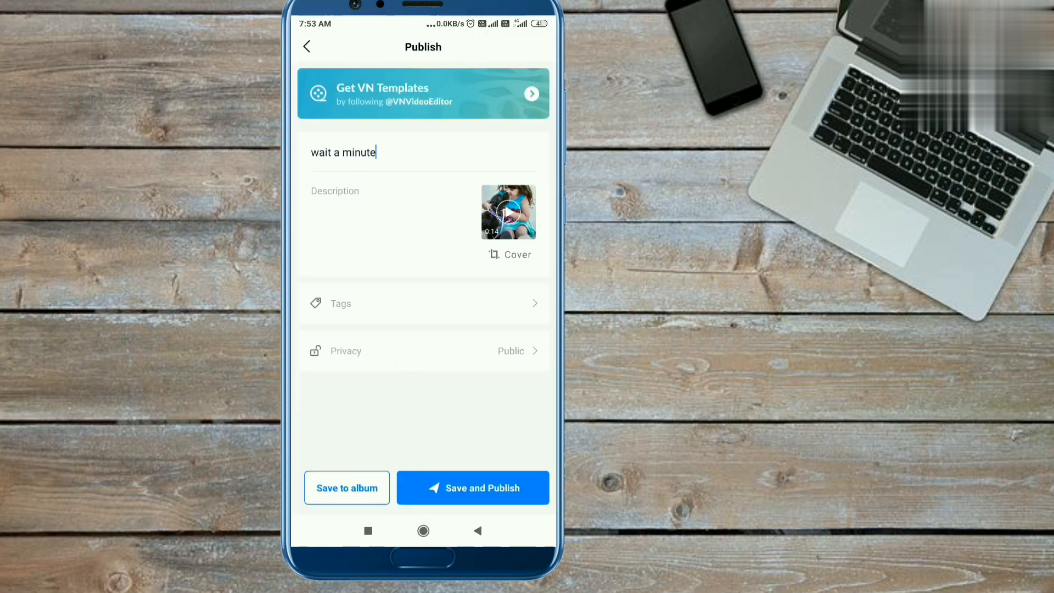
pyautogui.click(307, 47)
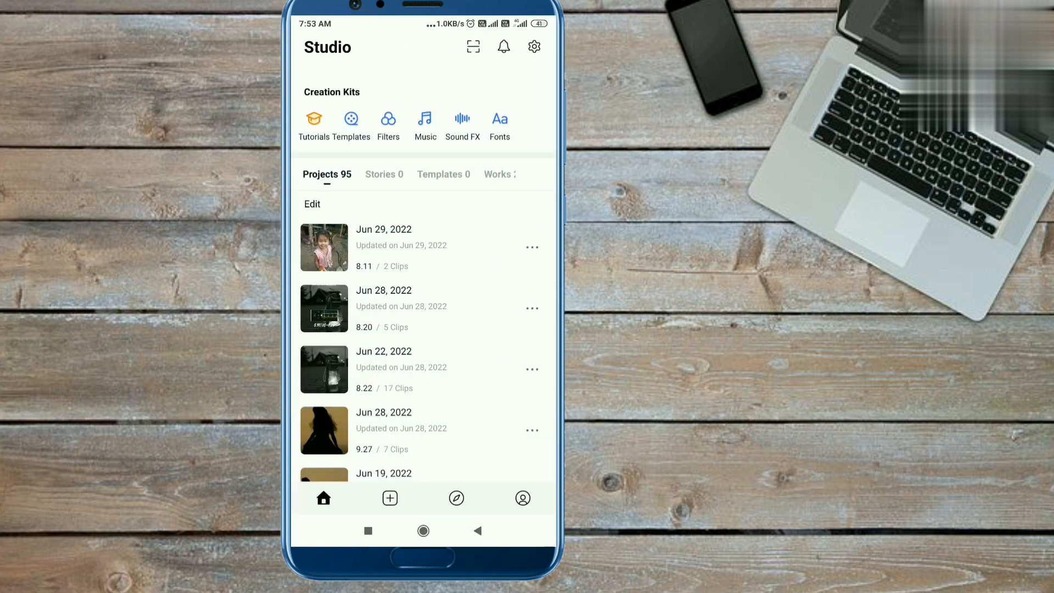